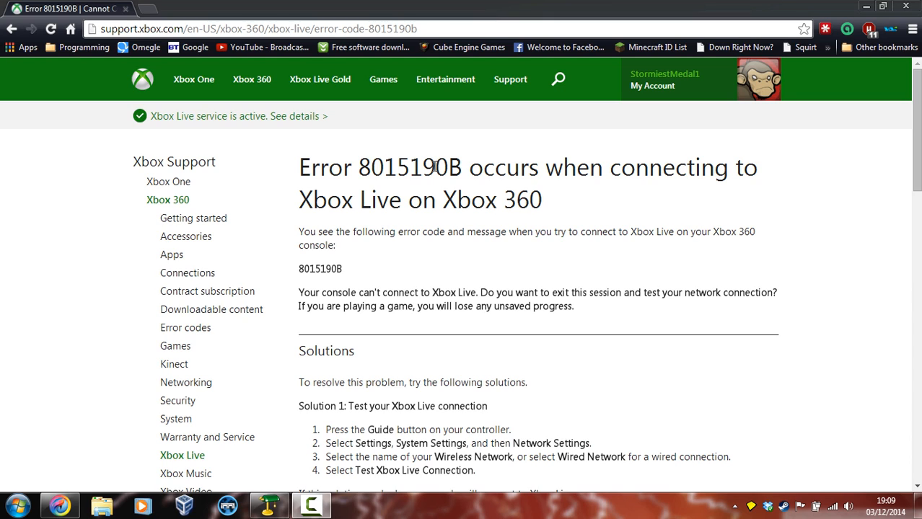
mouse_move(432, 167)
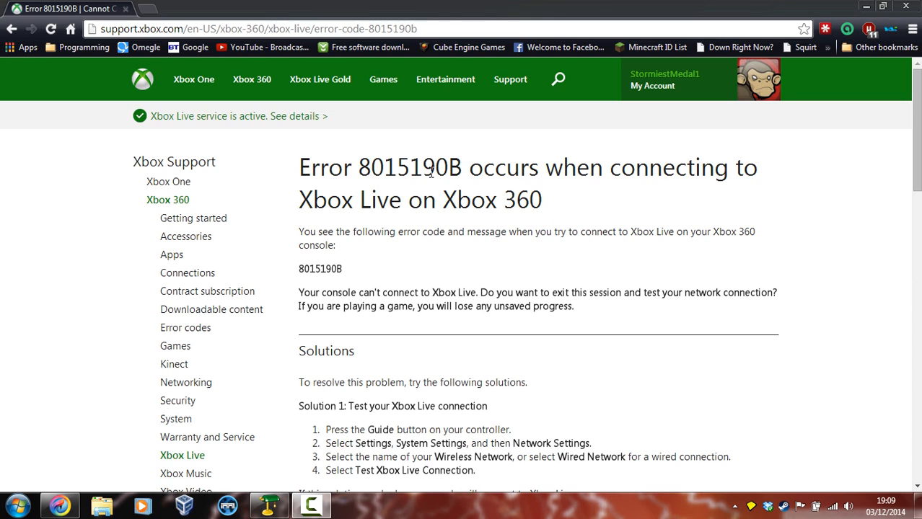
mouse_move(545, 393)
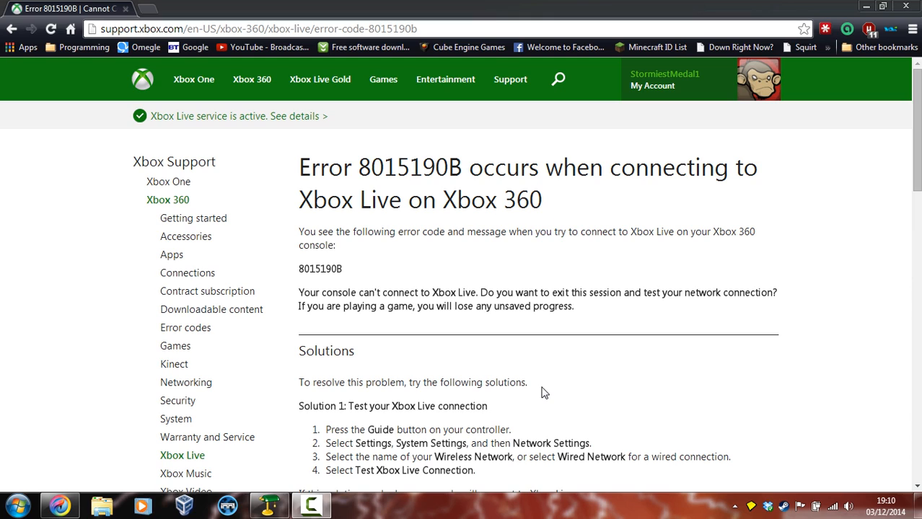
mouse_move(467, 378)
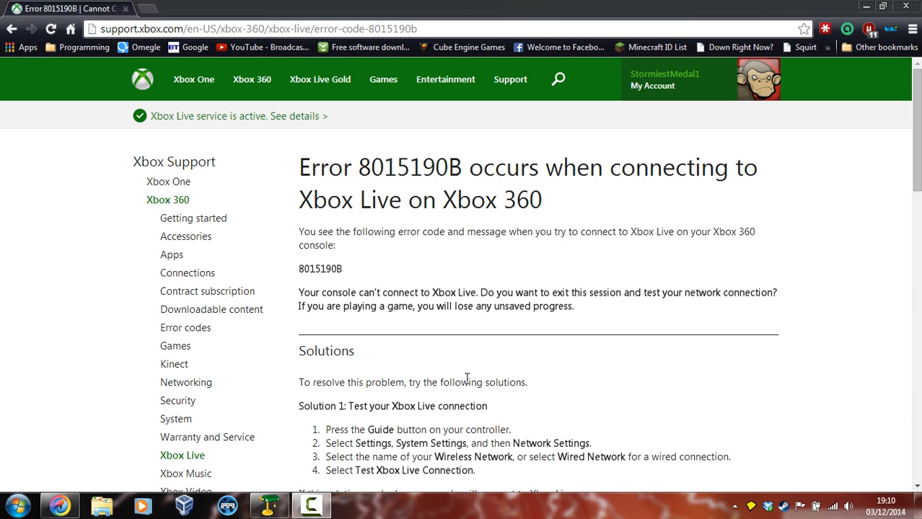
mouse_move(468, 378)
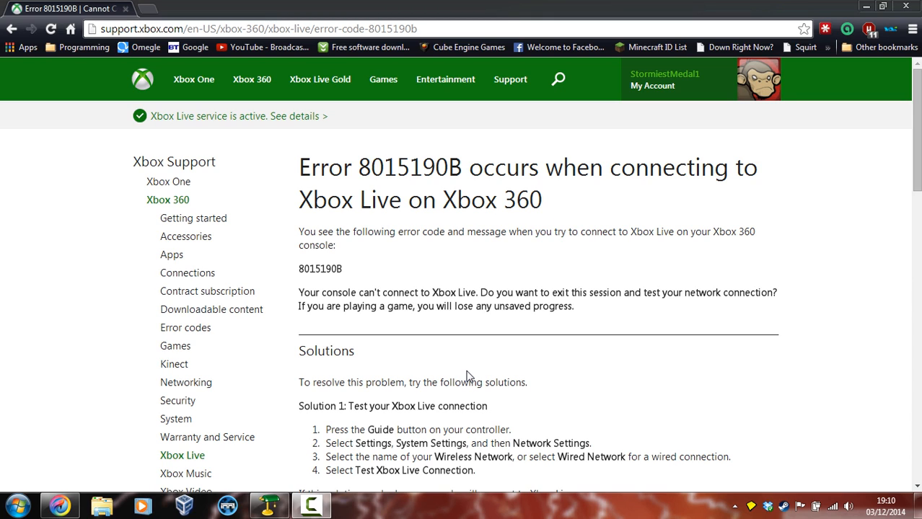
mouse_move(467, 381)
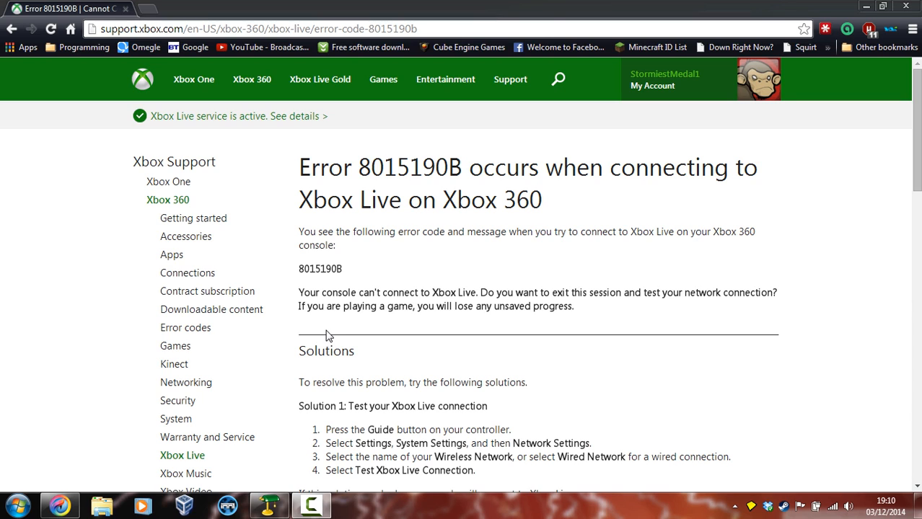
mouse_move(323, 407)
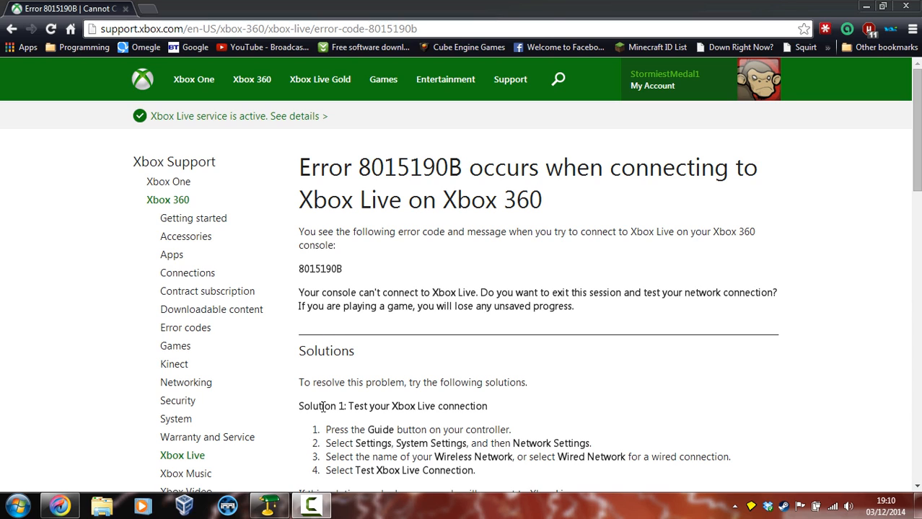